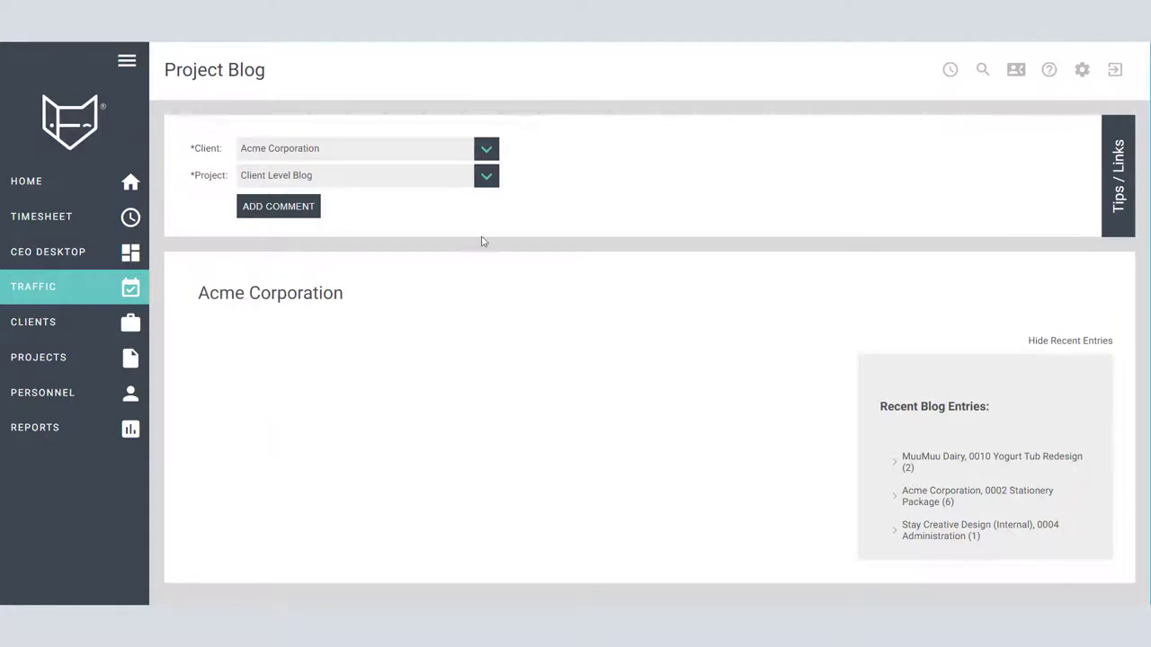
Choose 0002-Stationery Package from Acme Corporation's project list to show its blog.
{"action": "left_click", "coordinate": [486, 175]}
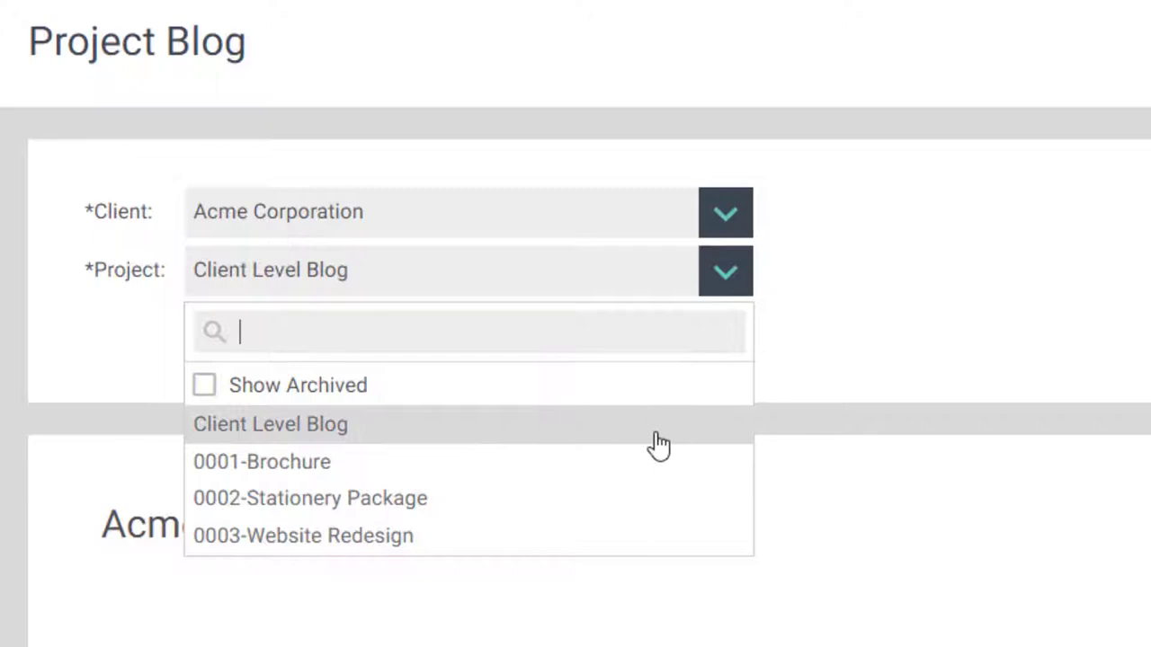
{"action": "left_click", "coordinate": [270, 424]}
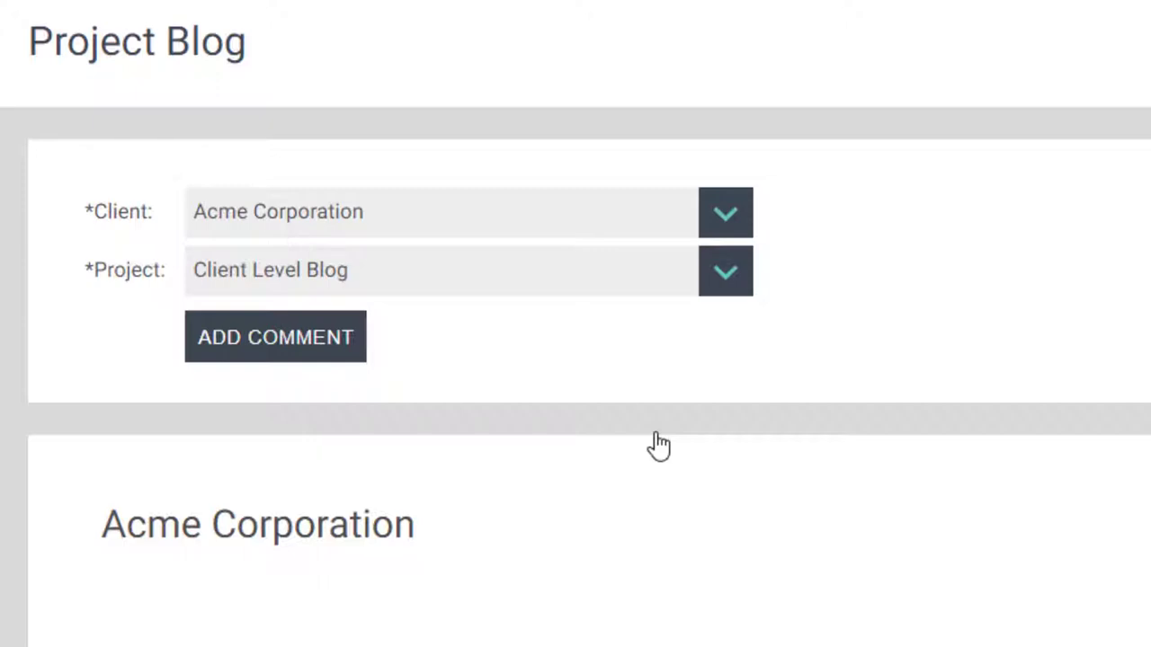
{"action": "mouse_move", "coordinate": [713, 301]}
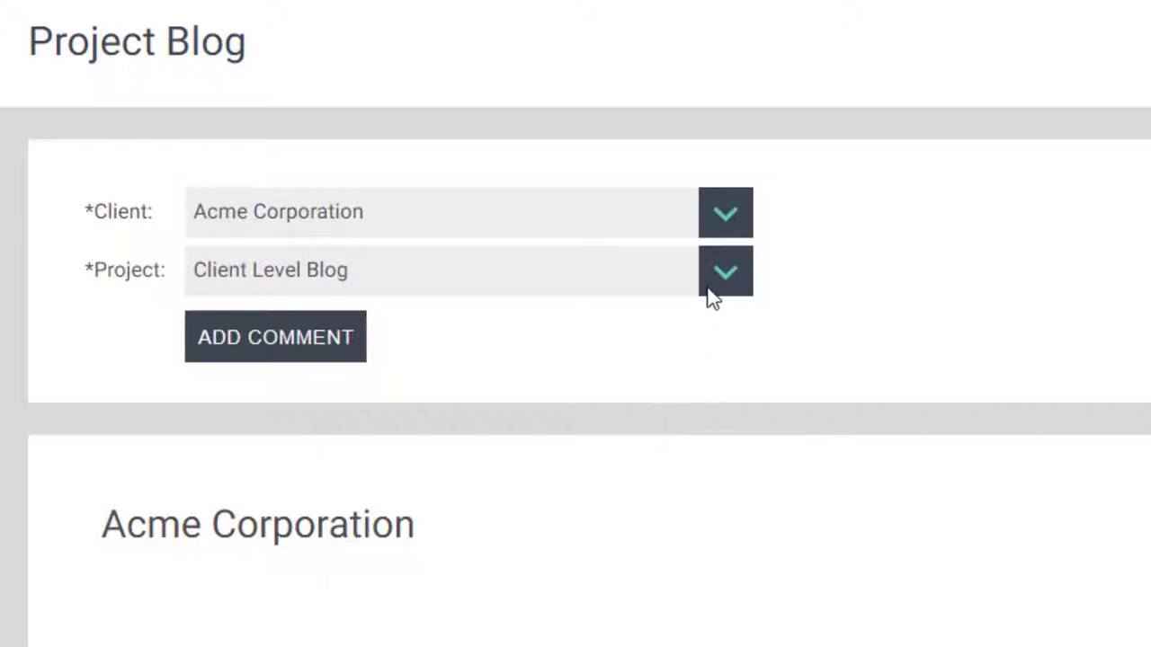
{"action": "left_click", "coordinate": [723, 270]}
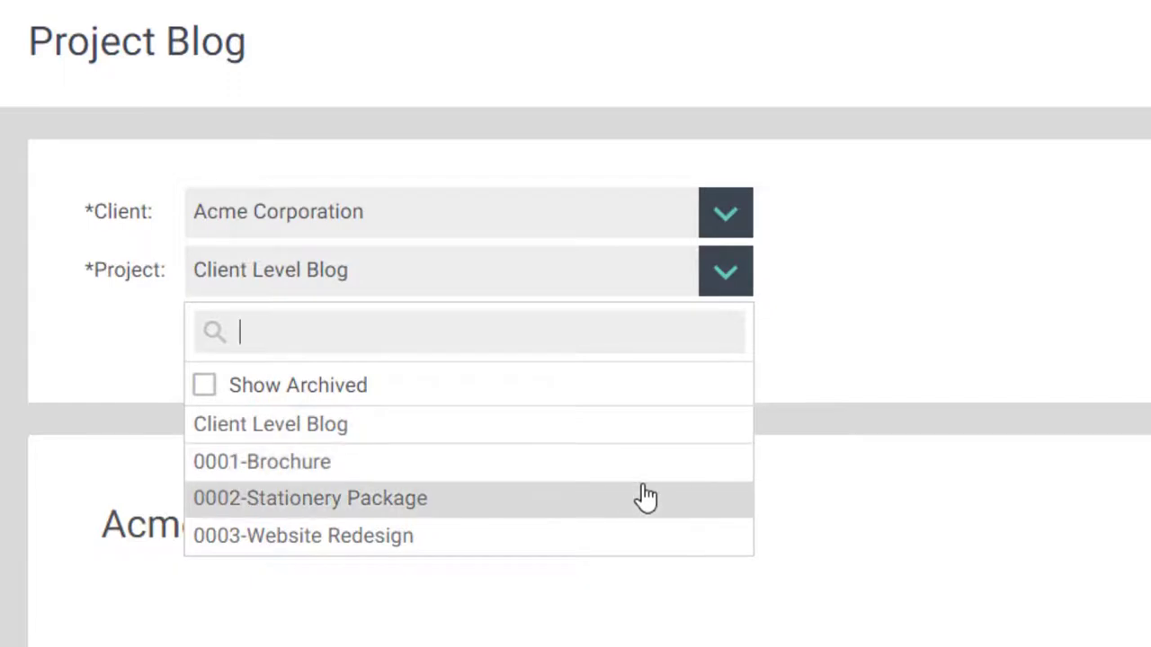
{"action": "mouse_move", "coordinate": [645, 512]}
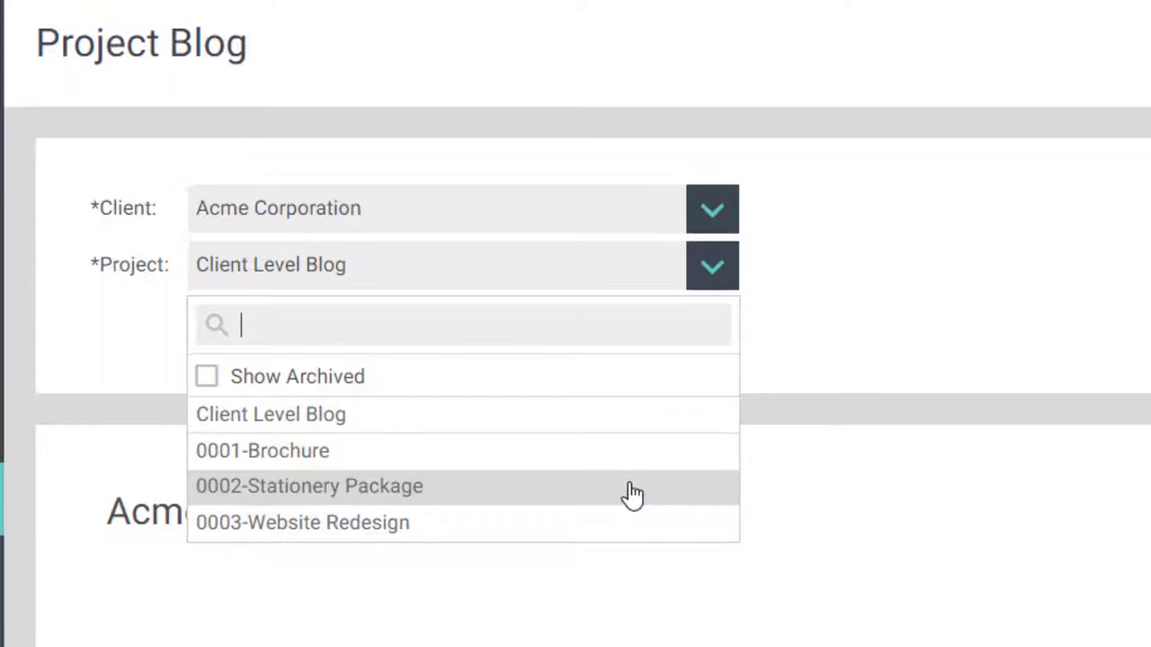
{"action": "left_click", "coordinate": [310, 486]}
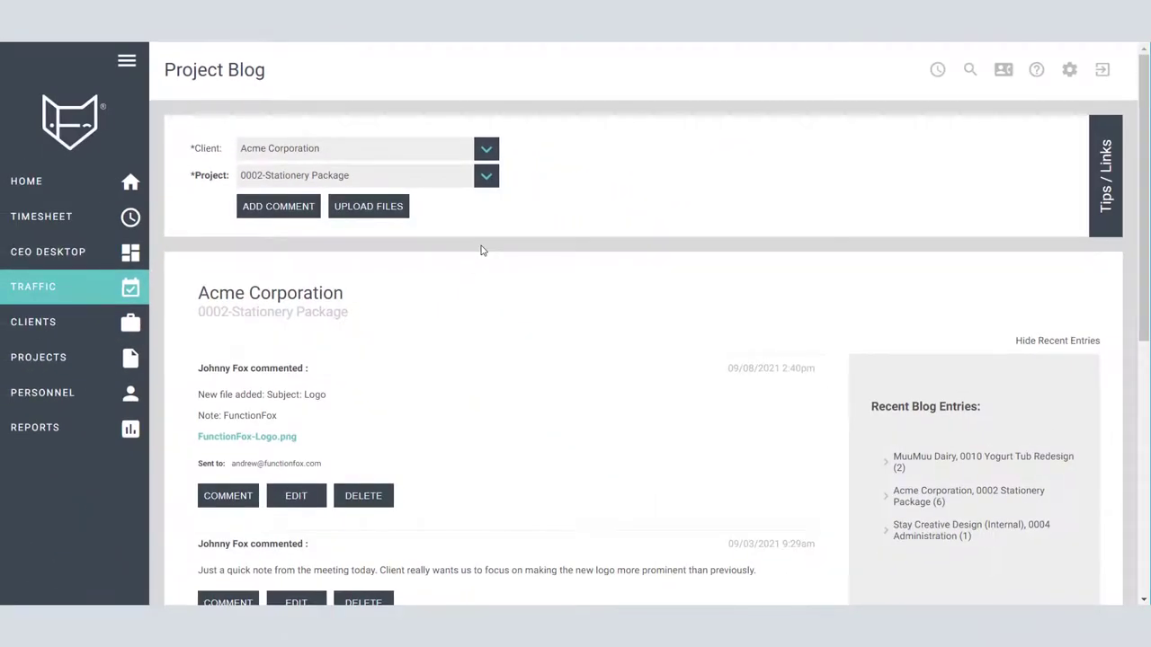
{"action": "mouse_move", "coordinate": [288, 221]}
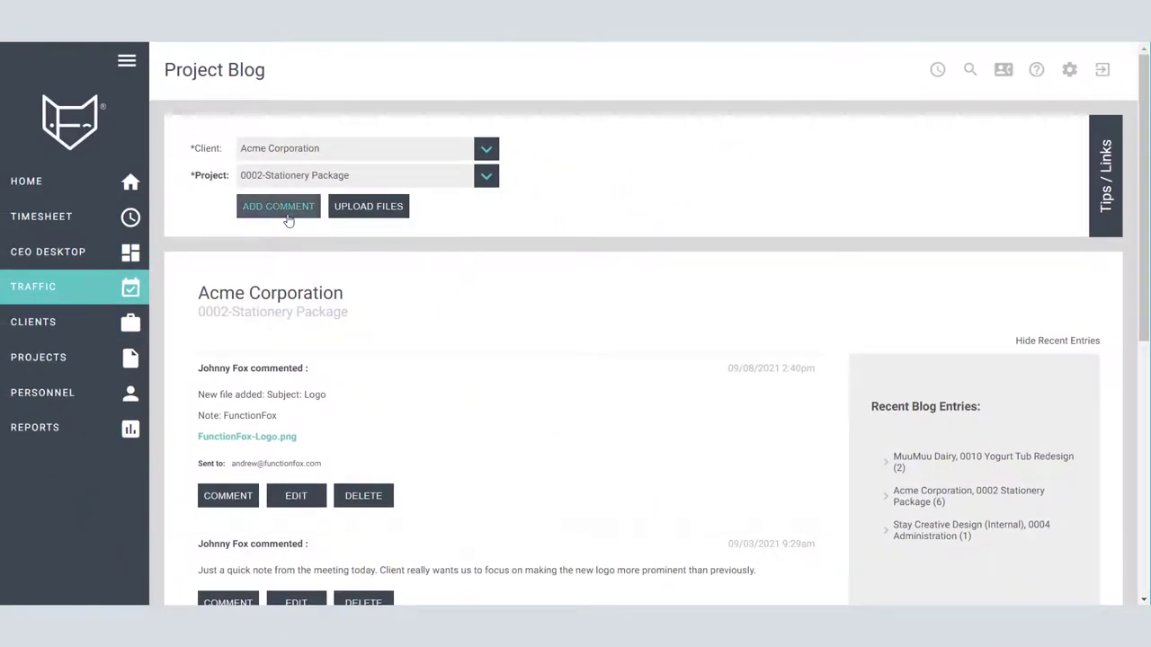
Post tropical.jpg as a new Files comment with subject Tropical.
{"action": "left_click", "coordinate": [278, 206]}
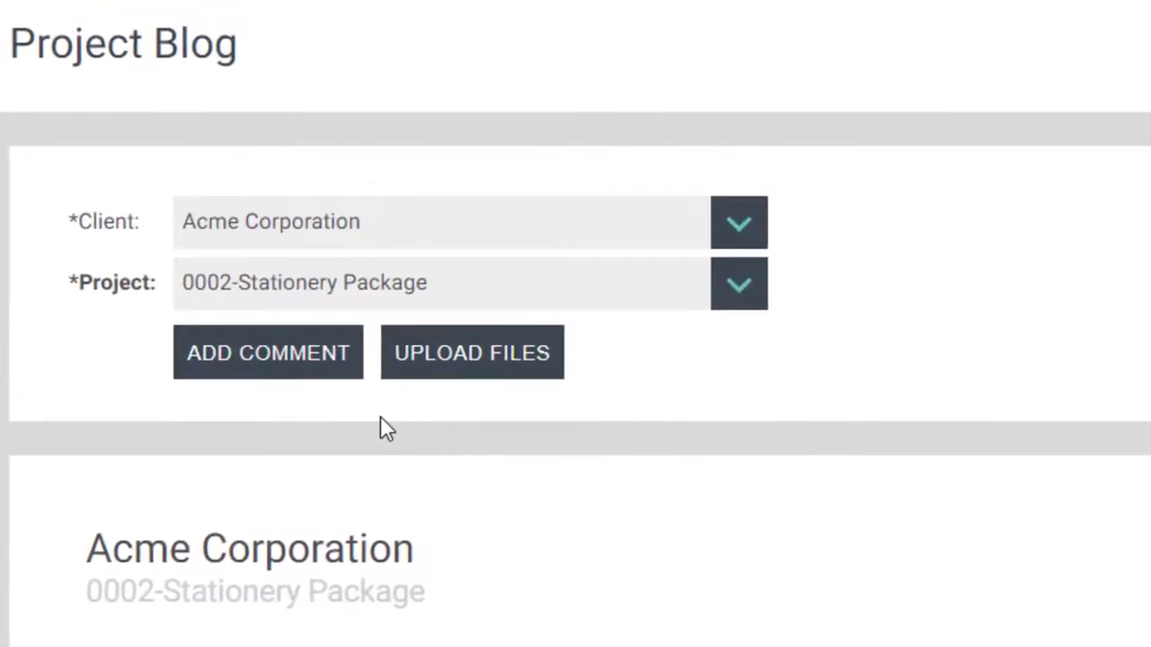
{"action": "mouse_move", "coordinate": [243, 421]}
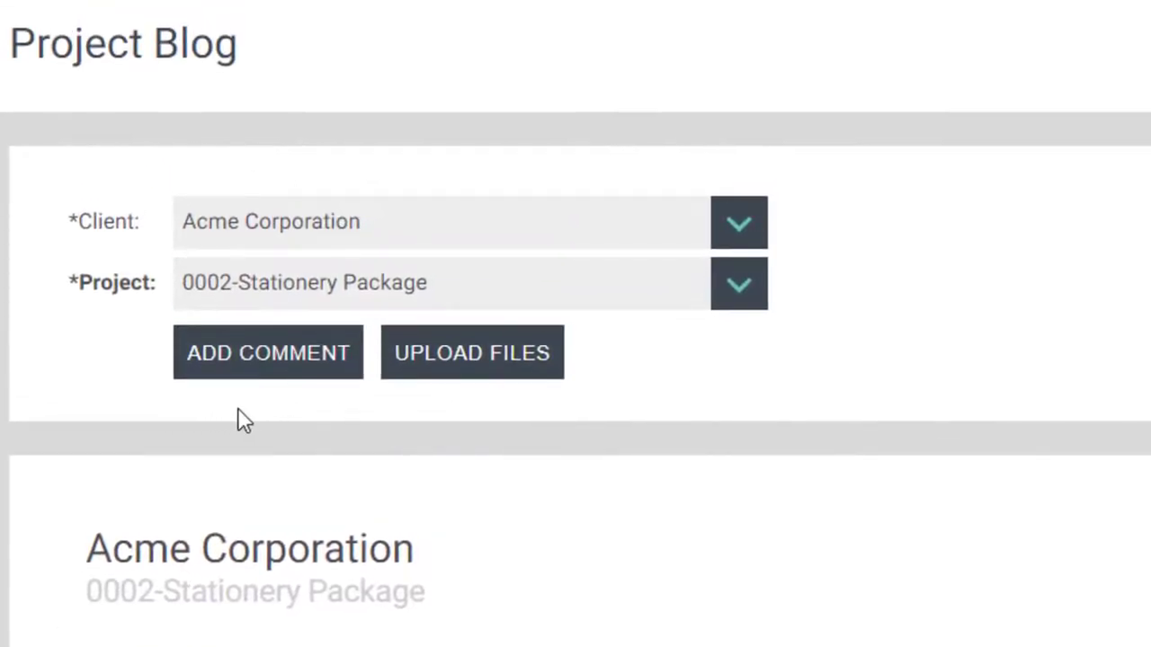
{"action": "left_click", "coordinate": [267, 353]}
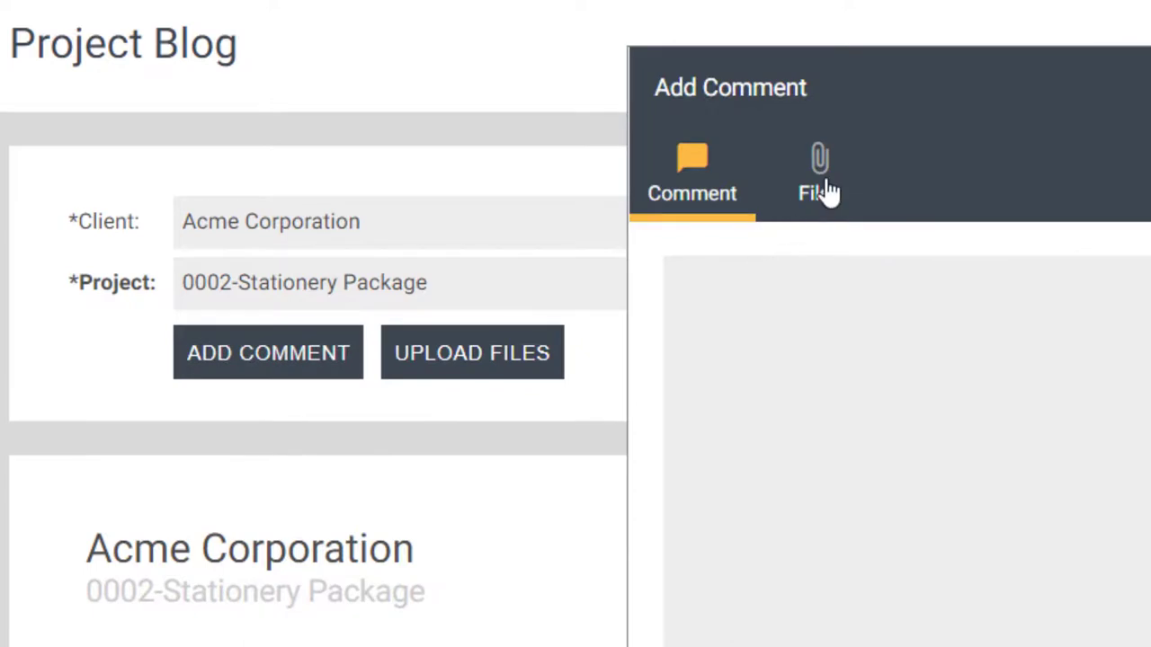
{"action": "left_click", "coordinate": [818, 162]}
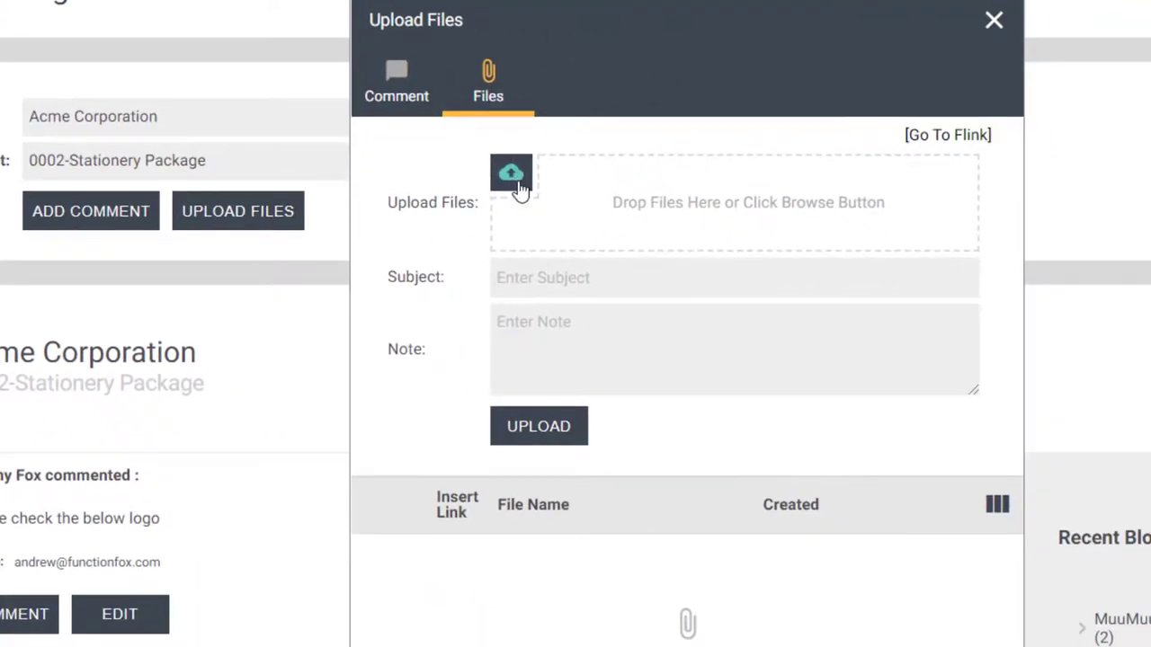
{"action": "left_click", "coordinate": [511, 172]}
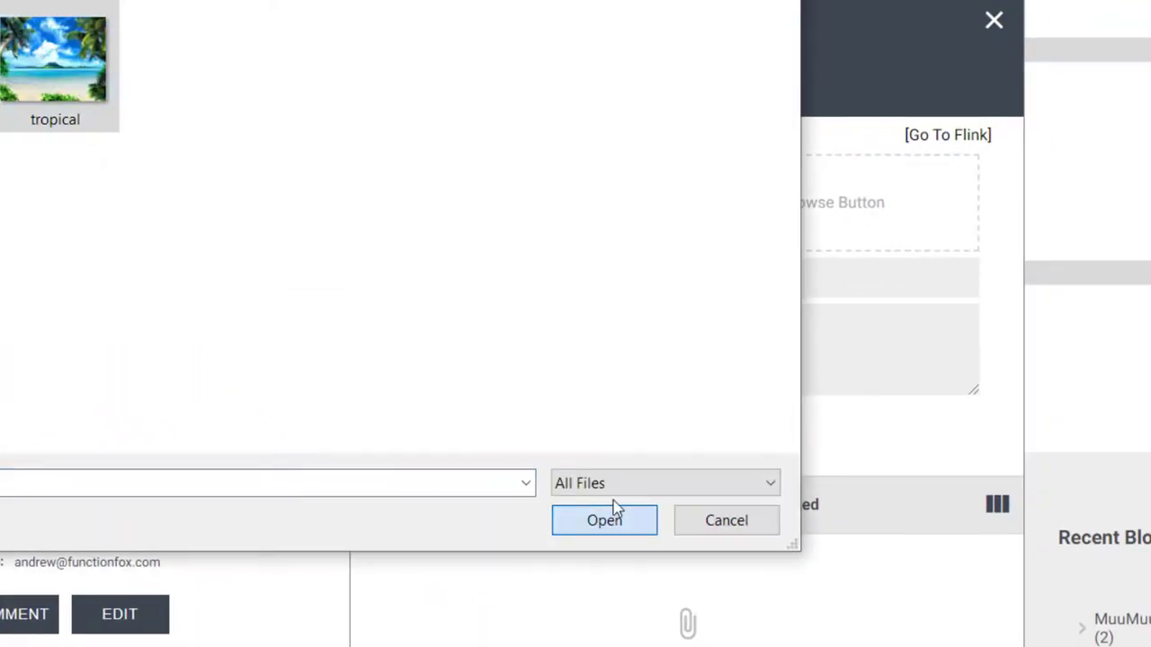
{"action": "left_click", "coordinate": [604, 520]}
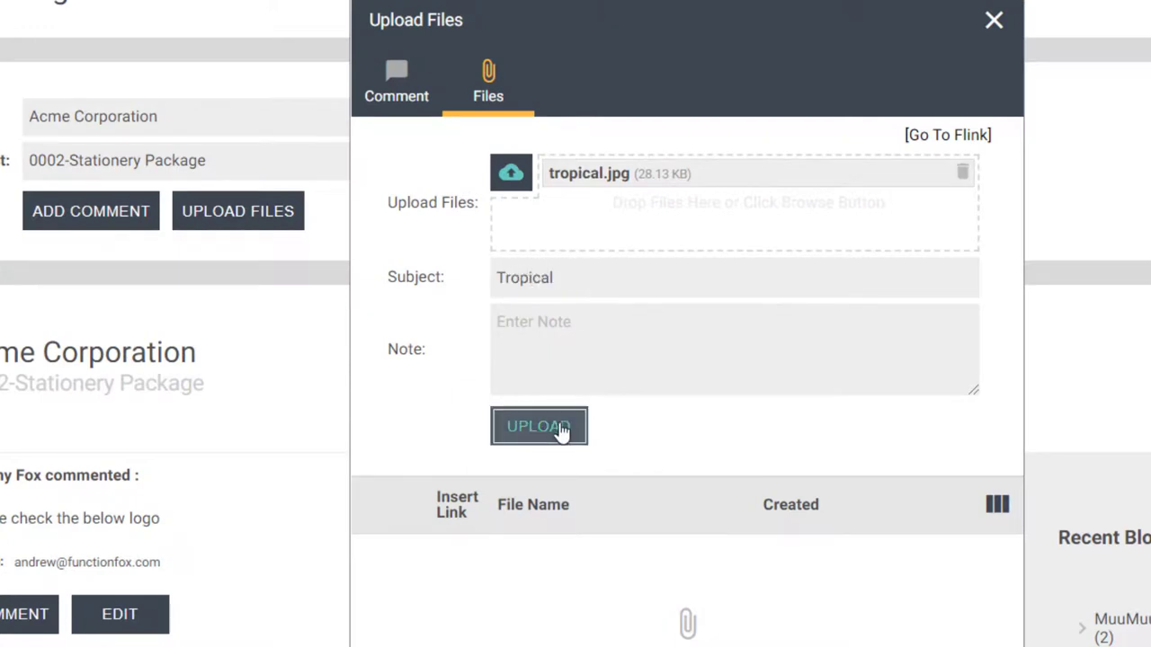
{"action": "left_click", "coordinate": [539, 426]}
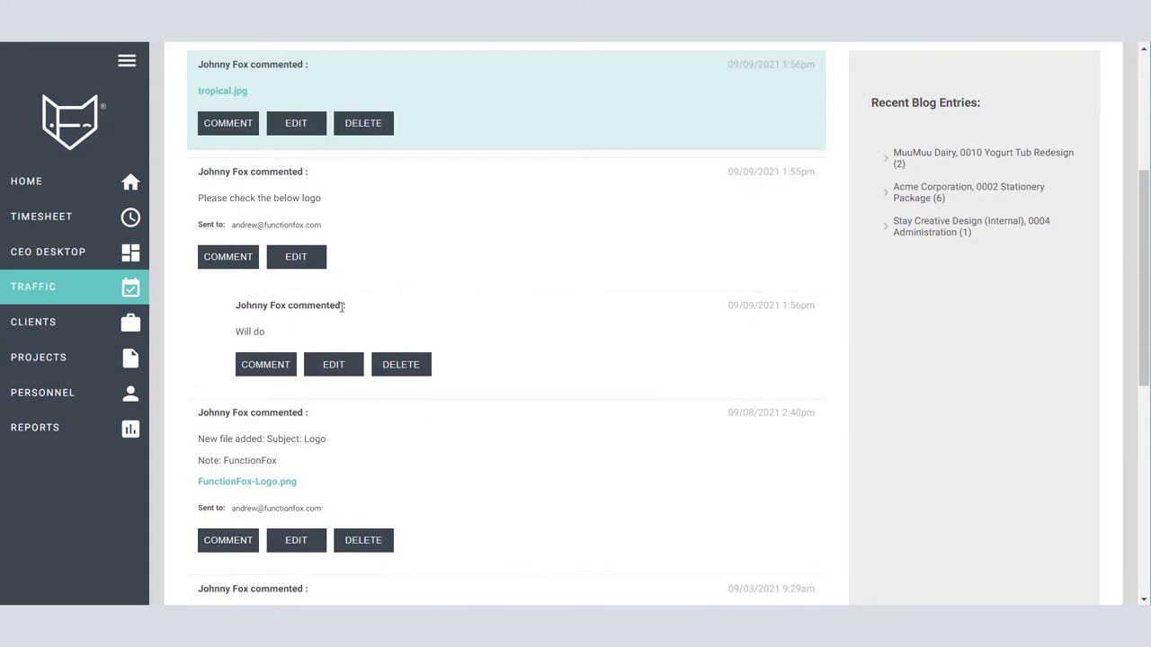
{"action": "mouse_move", "coordinate": [178, 99]}
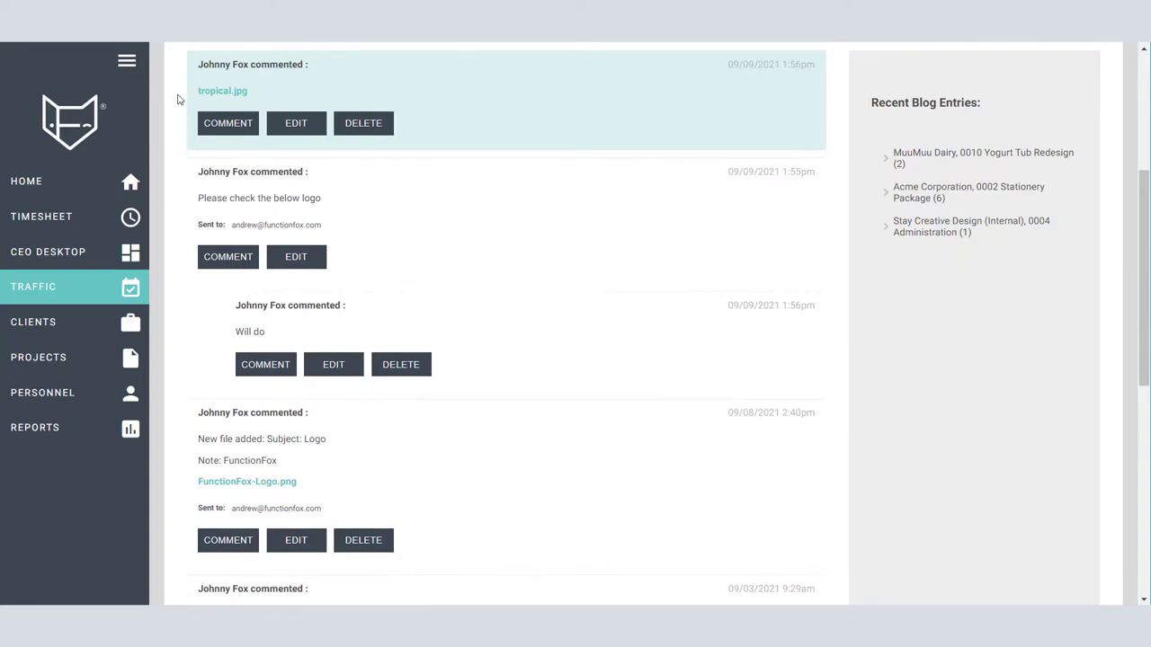
{"action": "mouse_move", "coordinate": [222, 91]}
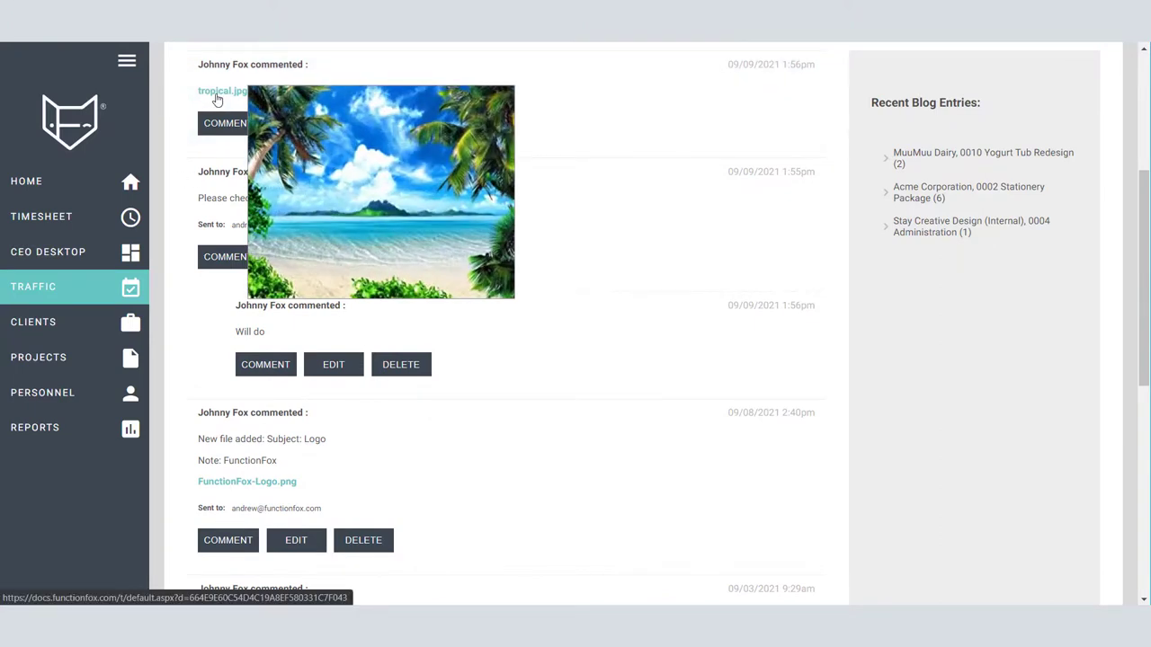